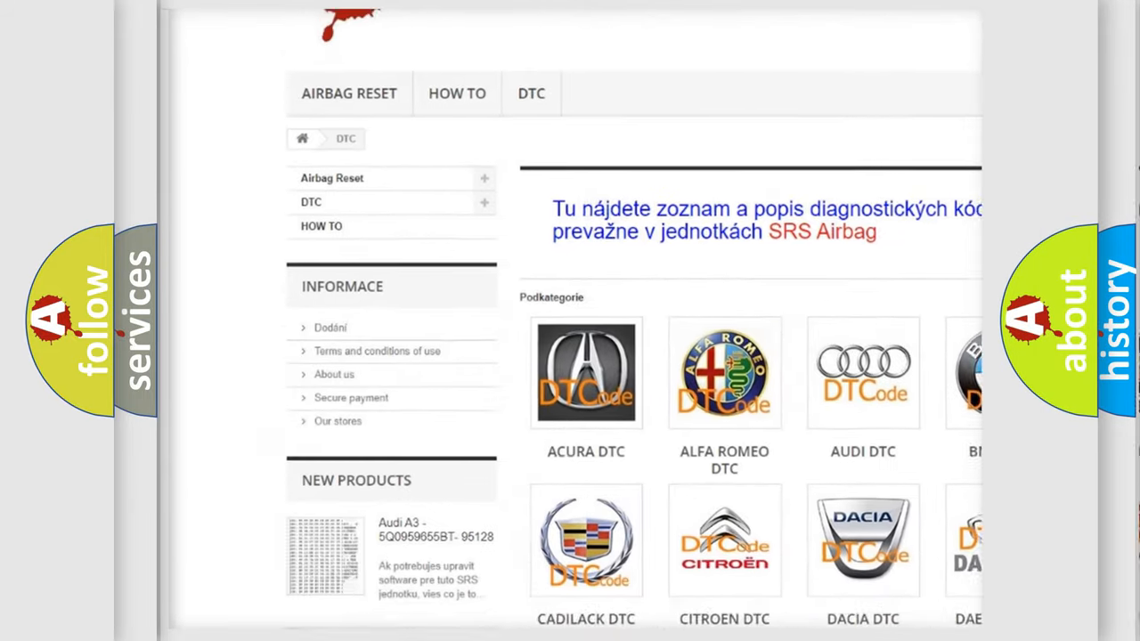
scroll(down, 3)
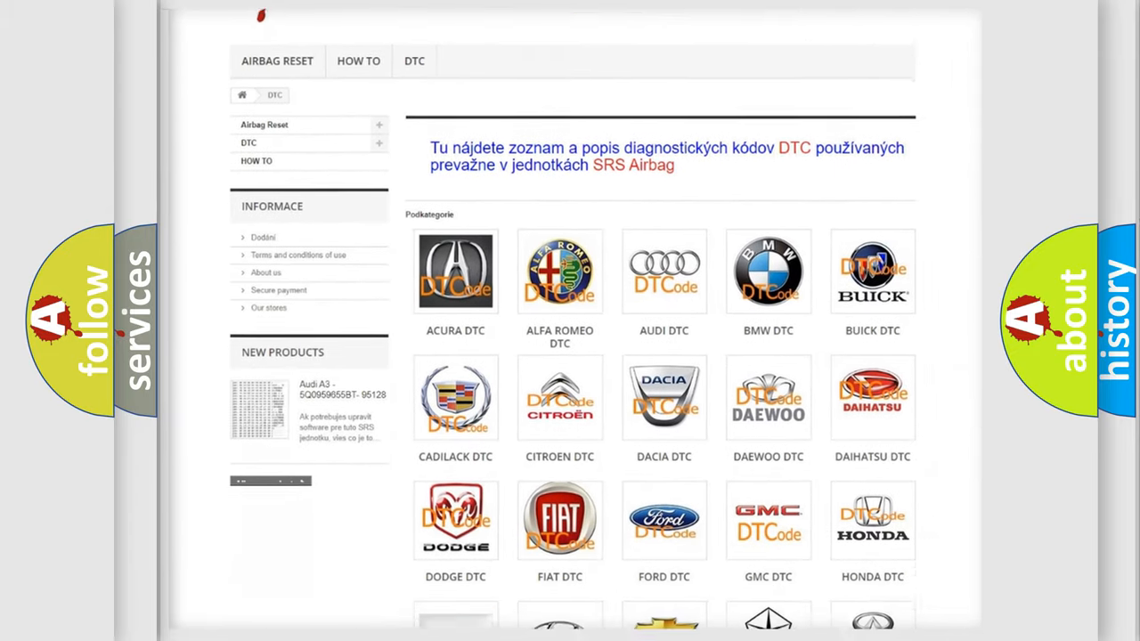
scroll(down, 3)
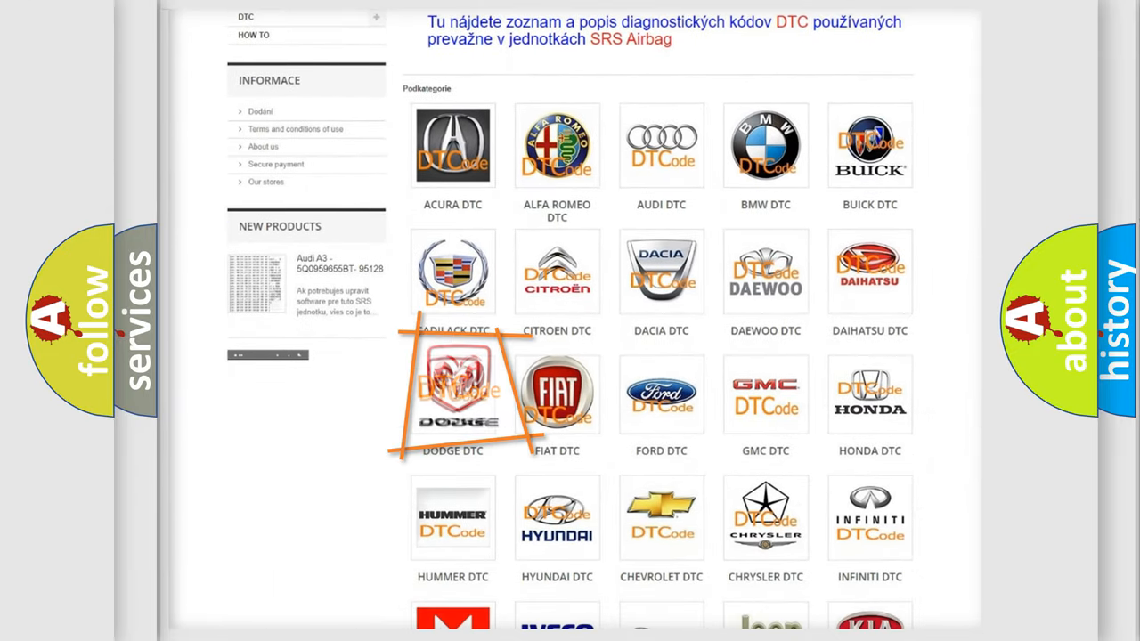